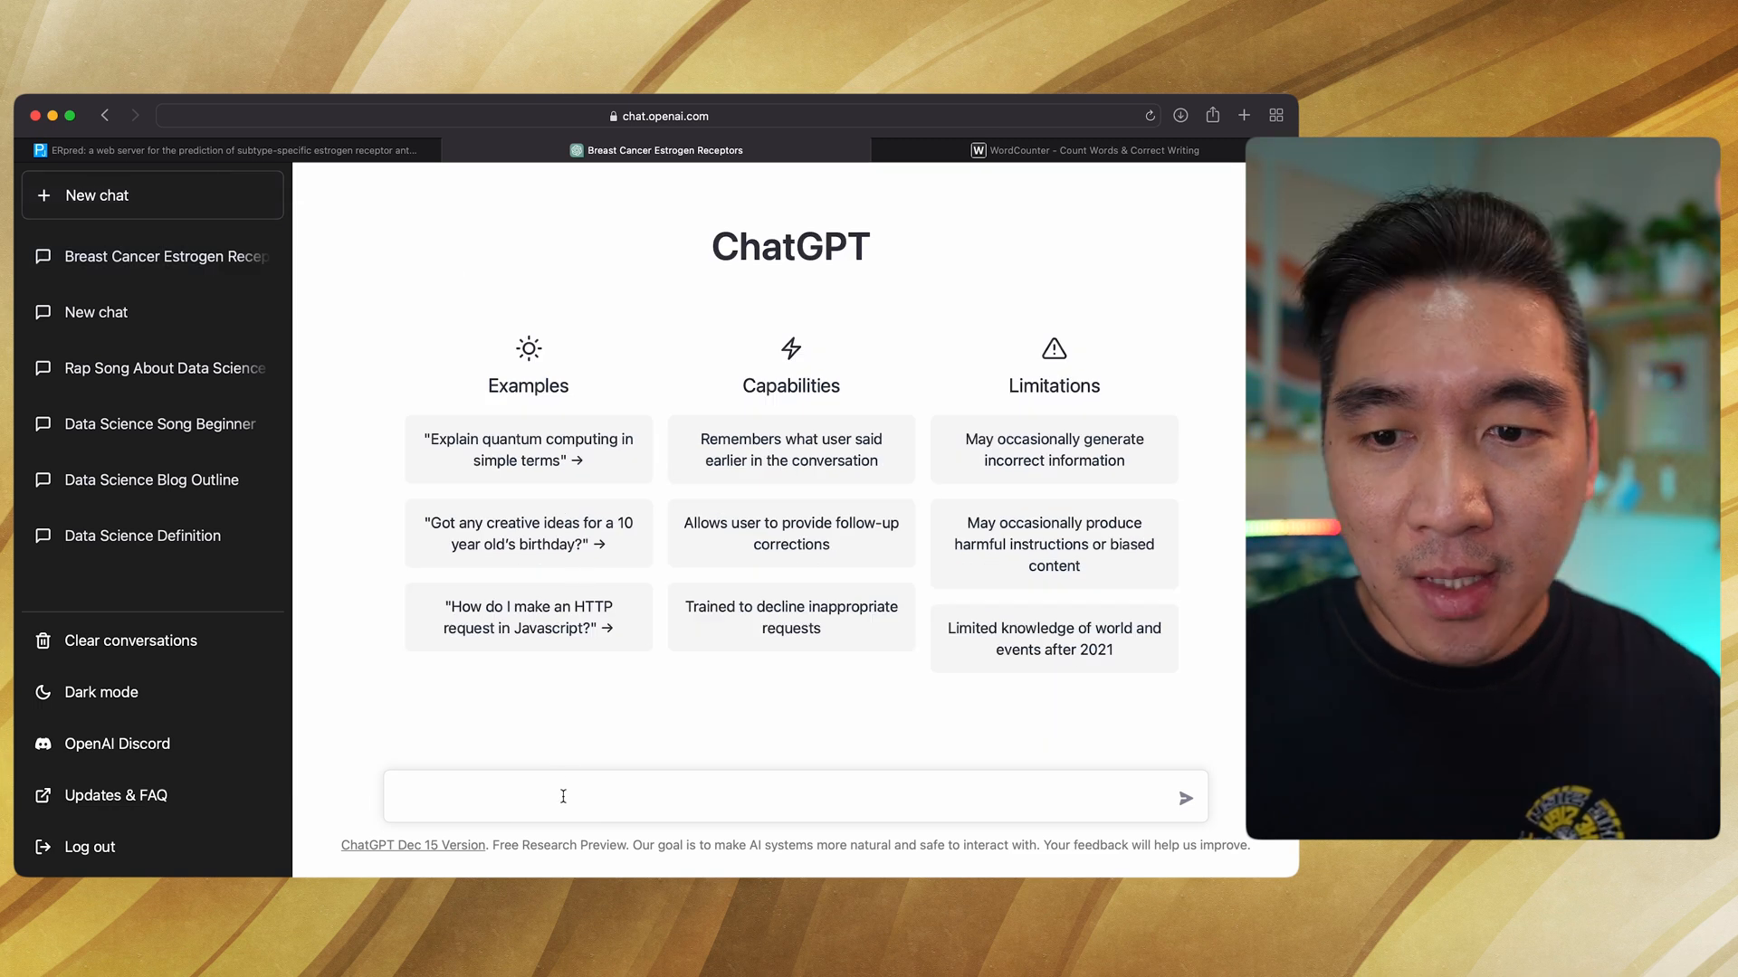
# - Draft the prompt 'Generate Python code that could read in a CSV file and make it into a DataFrame'
pyautogui.click(561, 796)
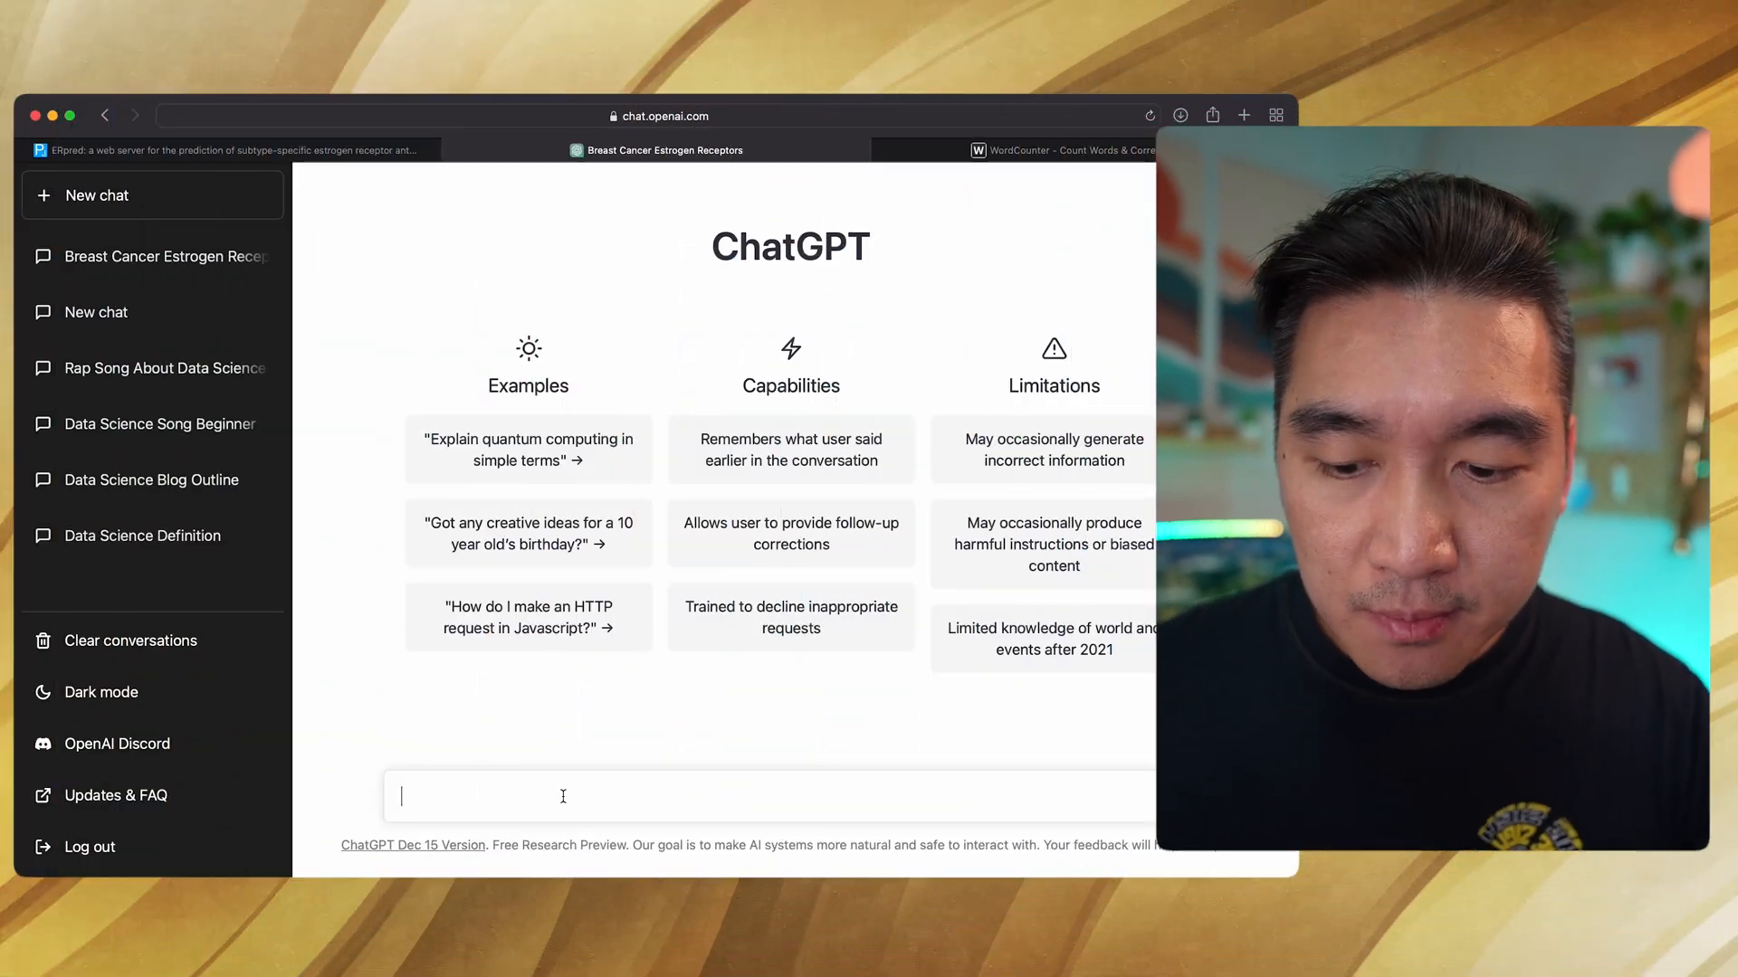
pyautogui.write('Generate')
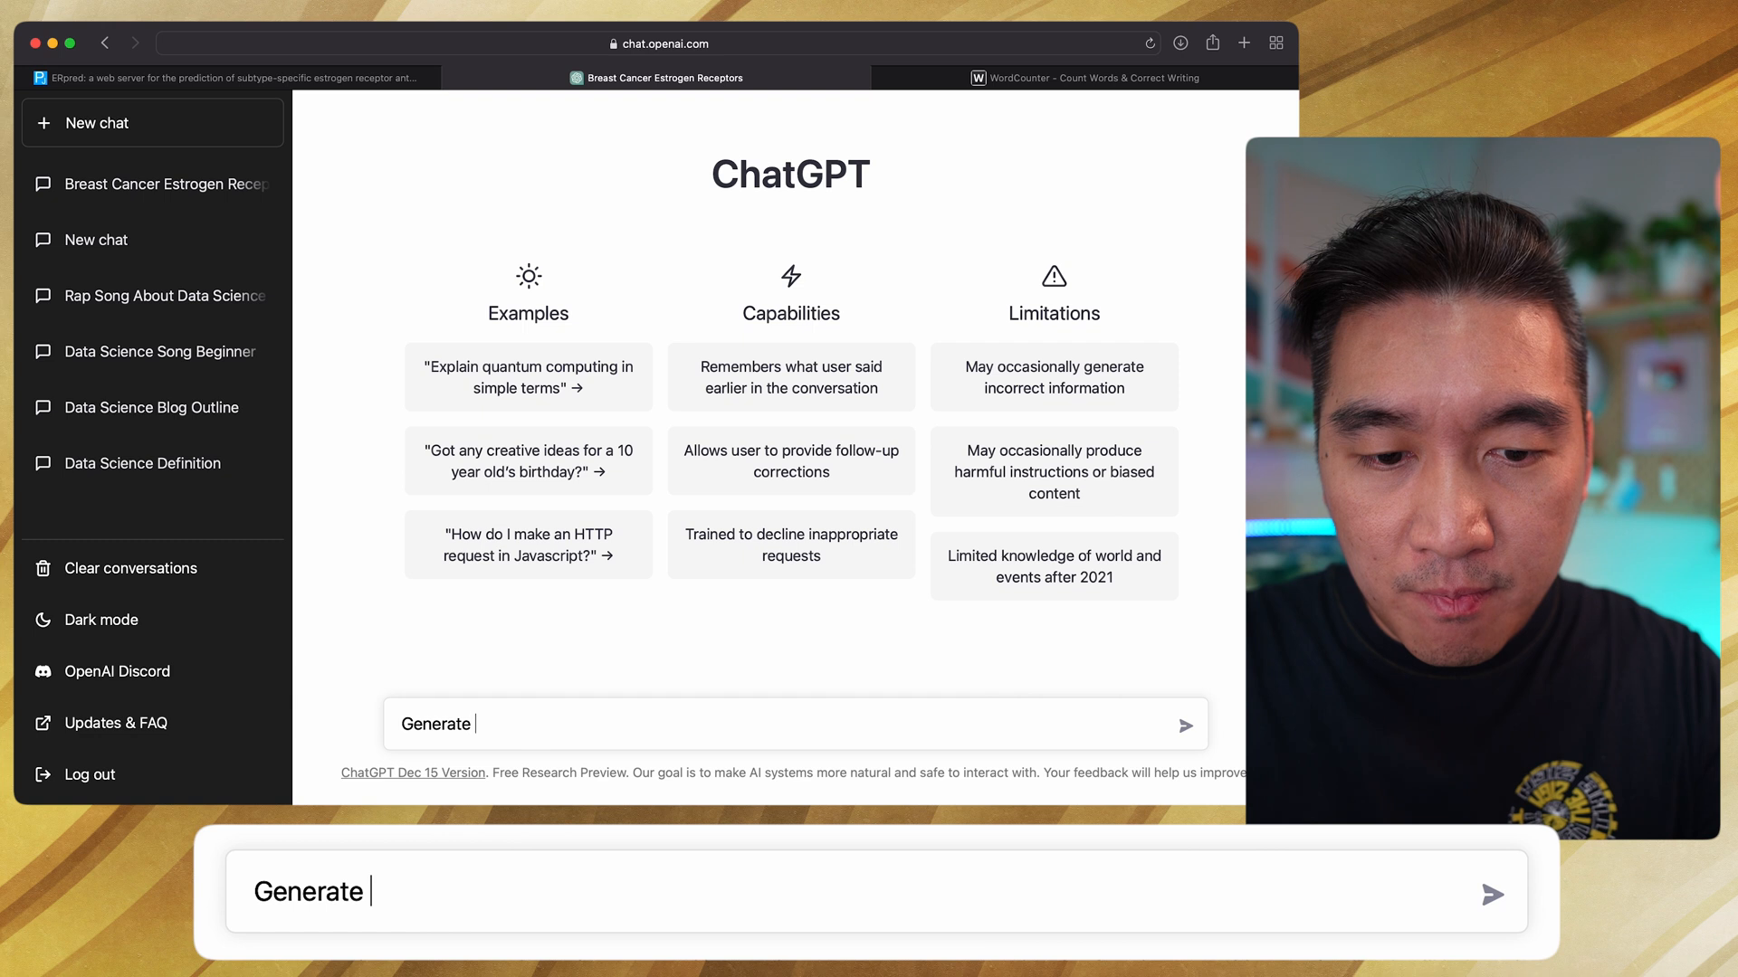
pyautogui.write('Python code that')
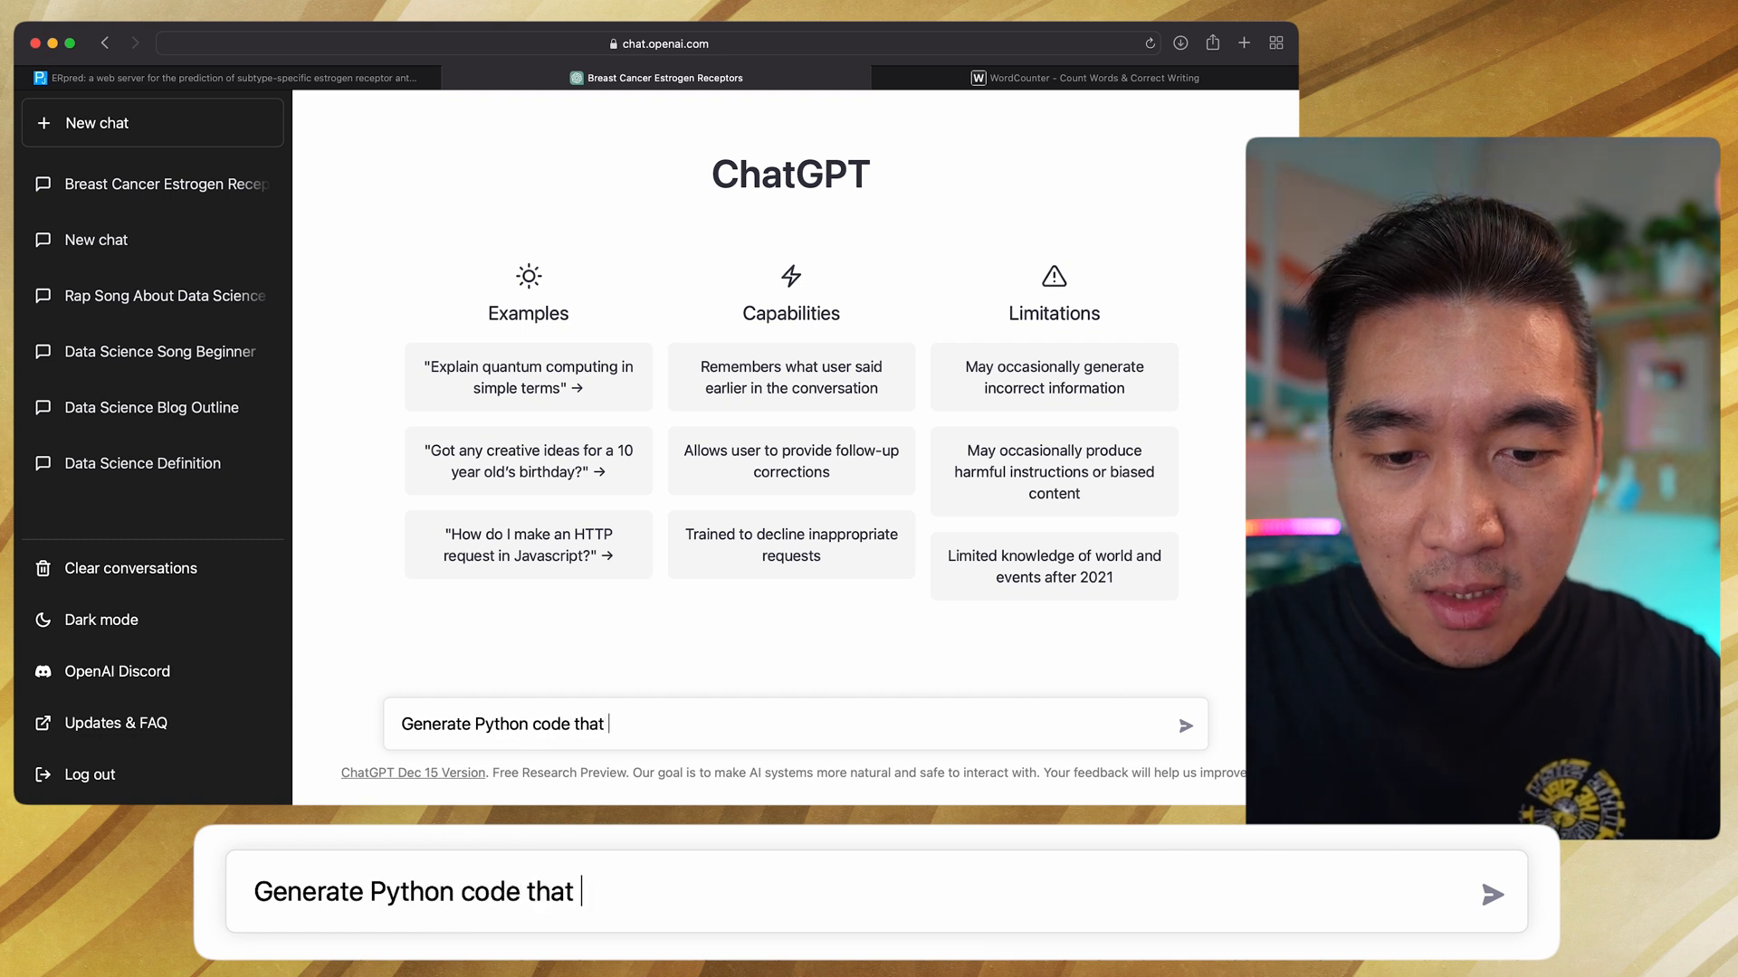
pyautogui.write('could read in a CSV file and make it into')
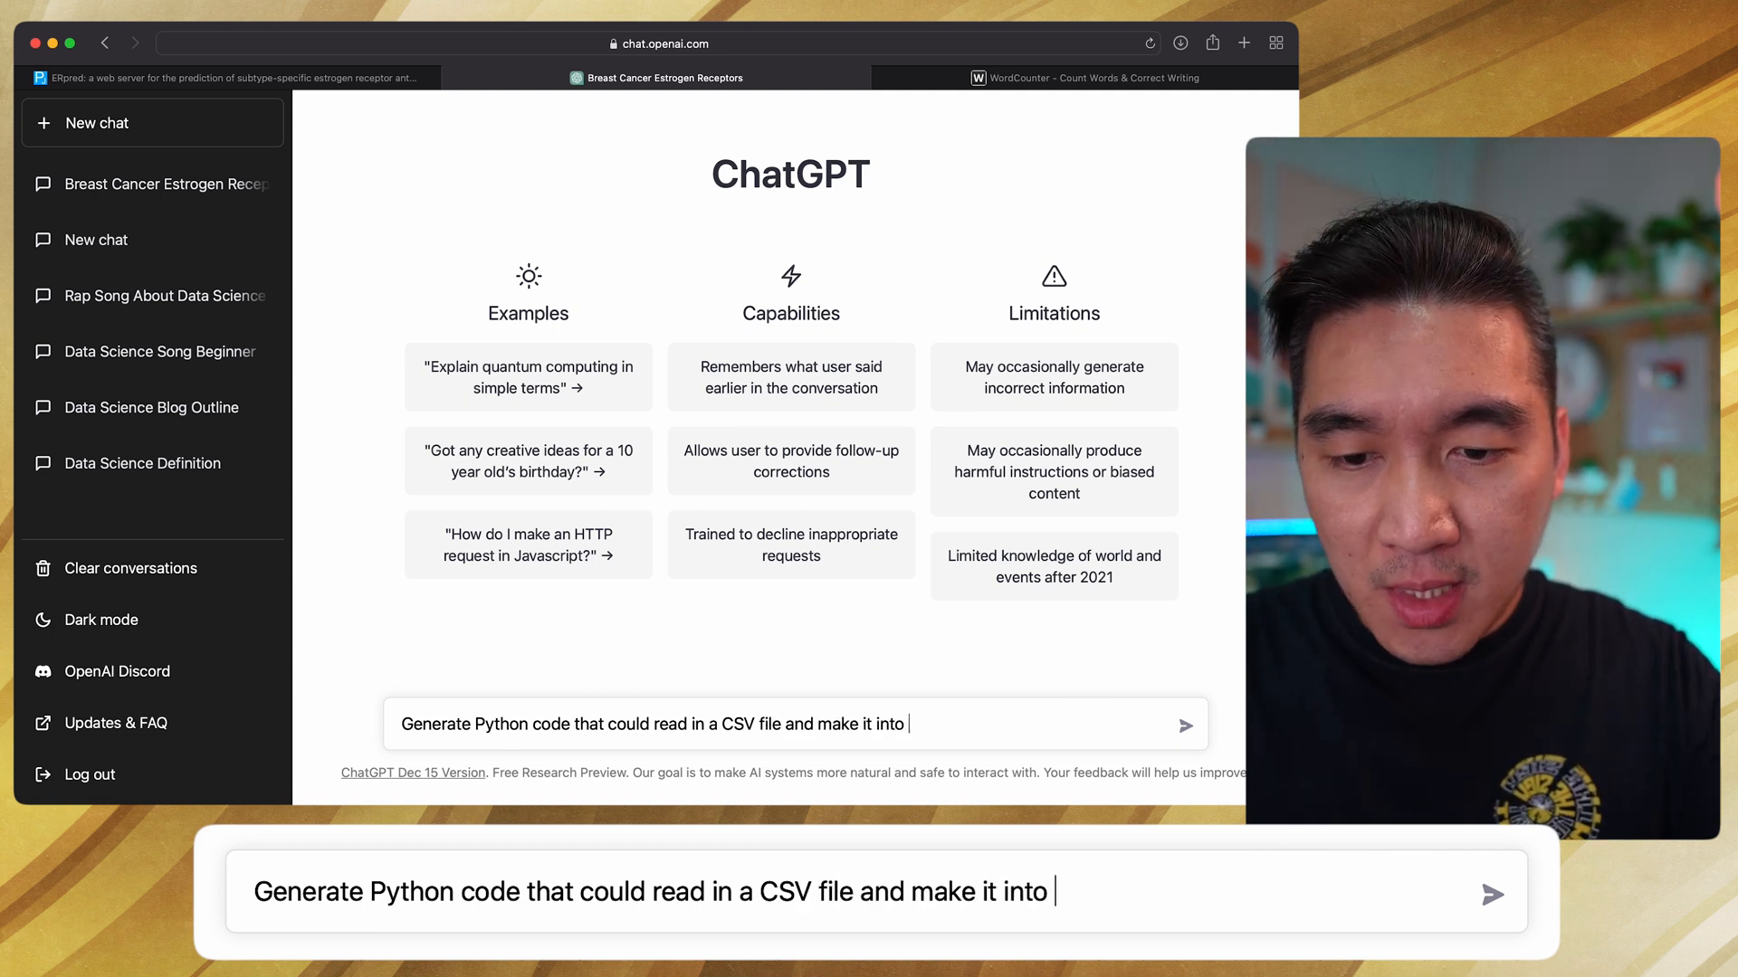
pyautogui.write('a DataFrame')
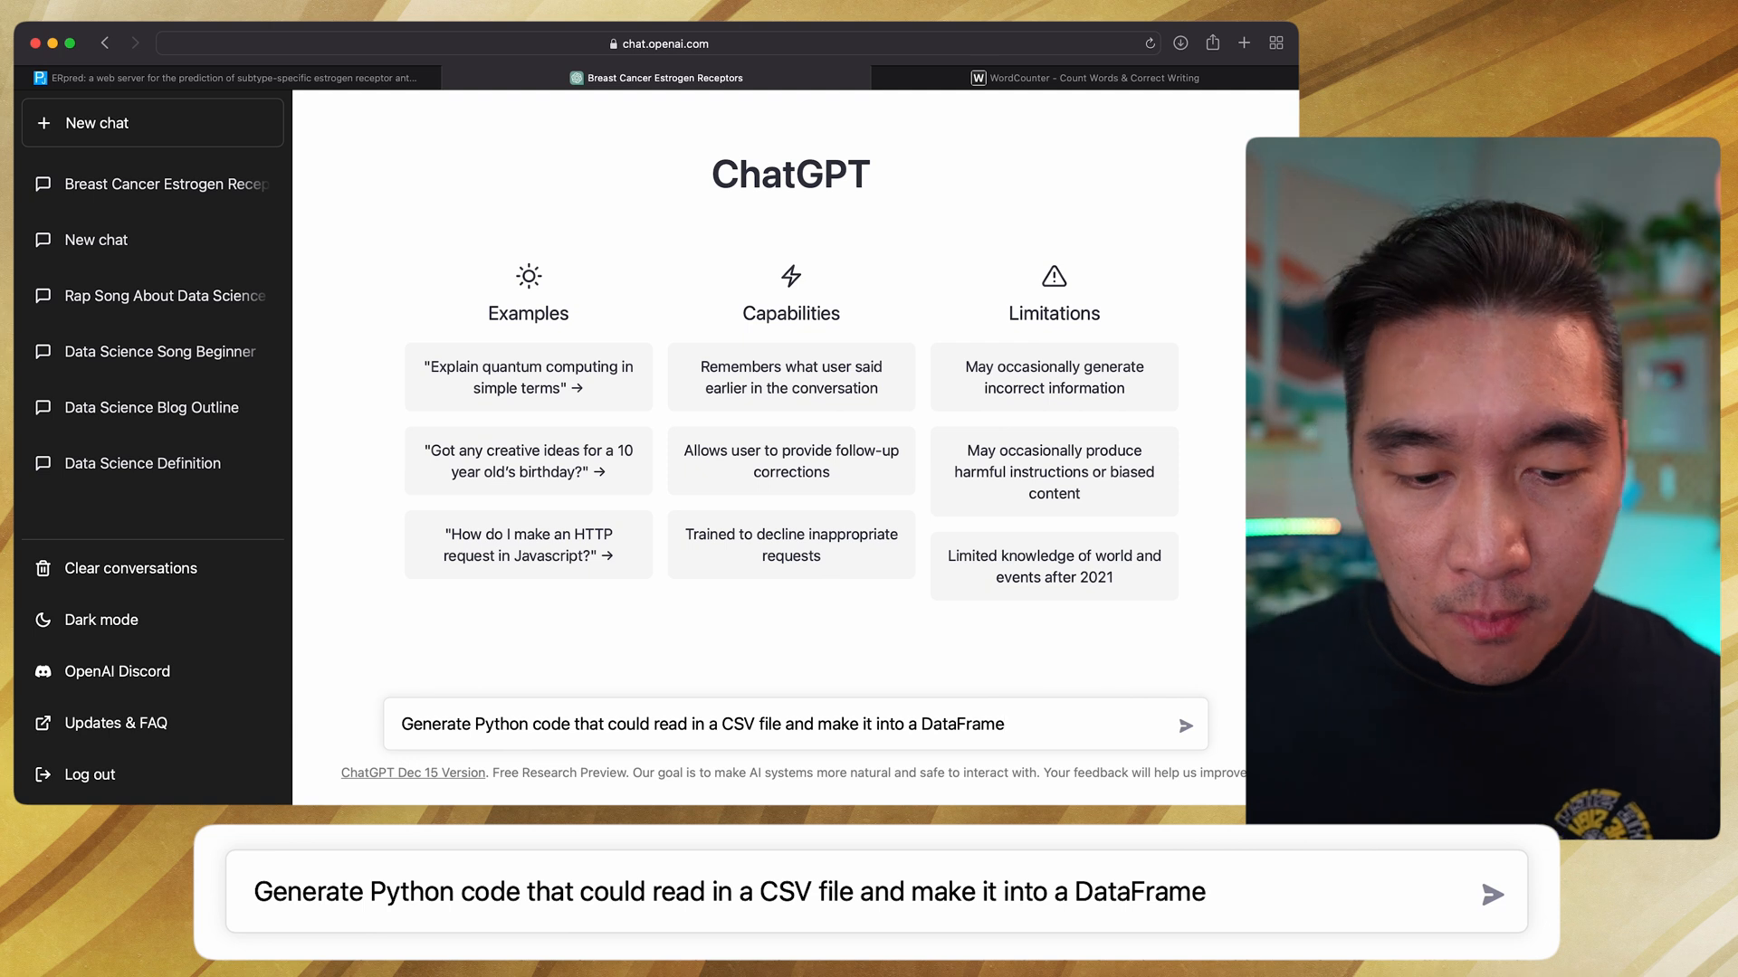
# - Send the request and review ChatGPT's pandas read_csv answer with separator and header options
pyautogui.click(1188, 724)
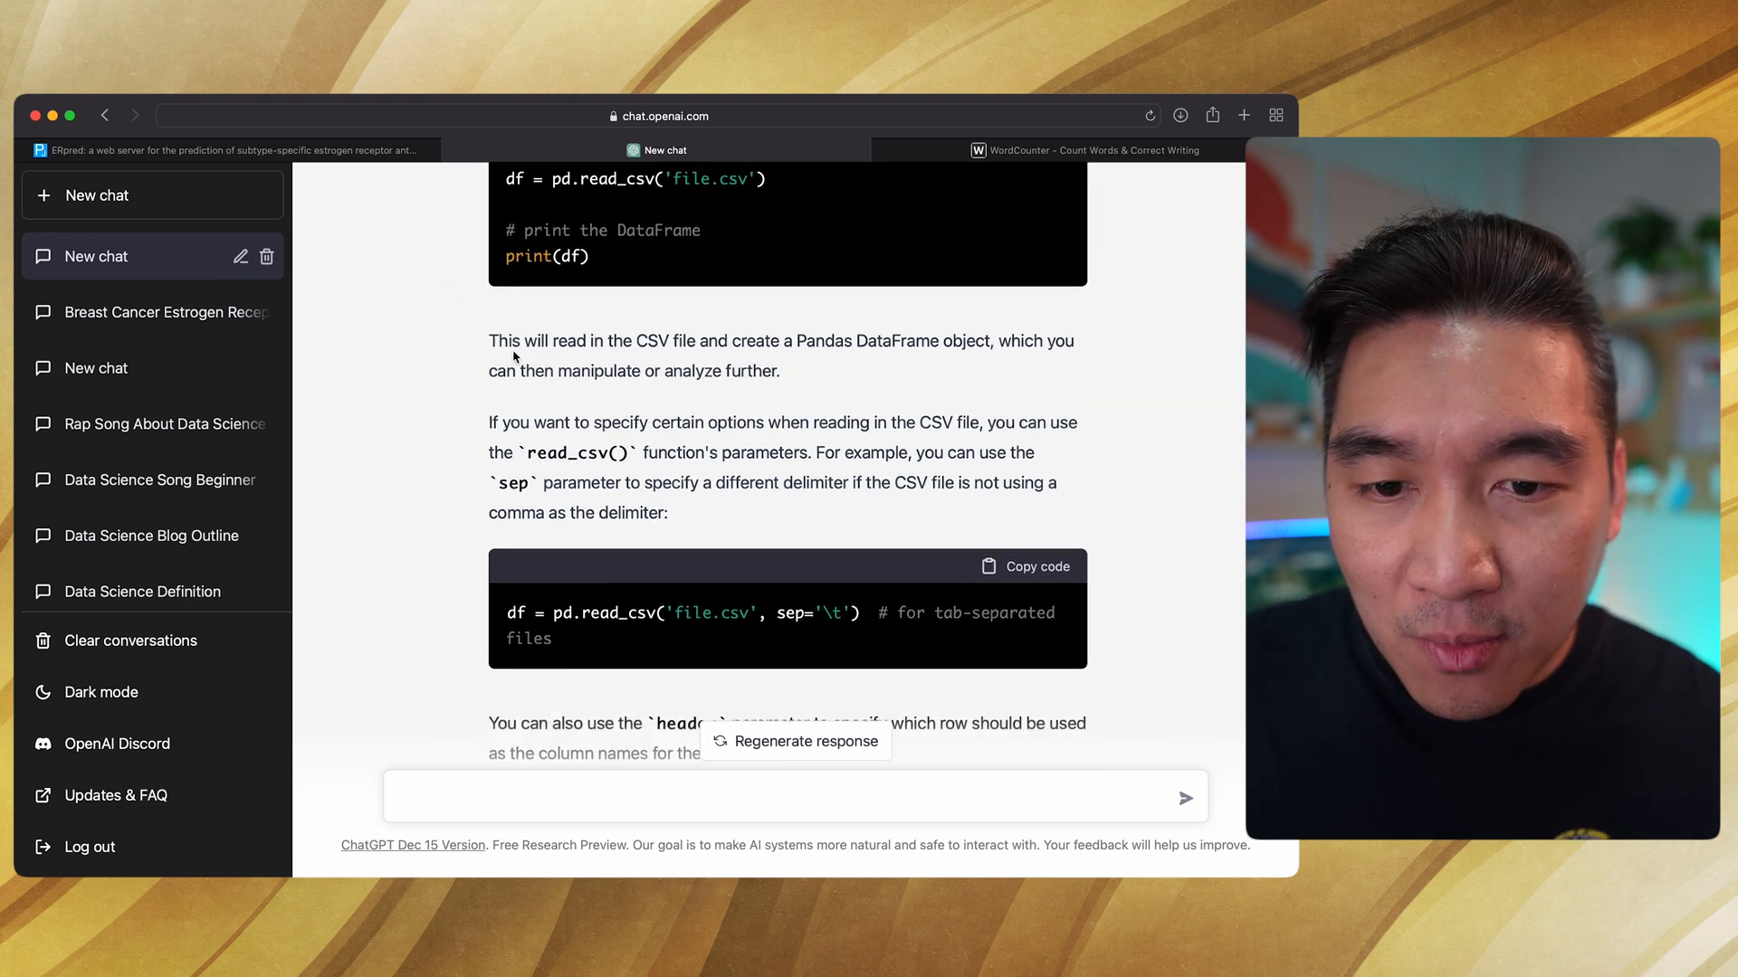
pyautogui.scroll(-3)
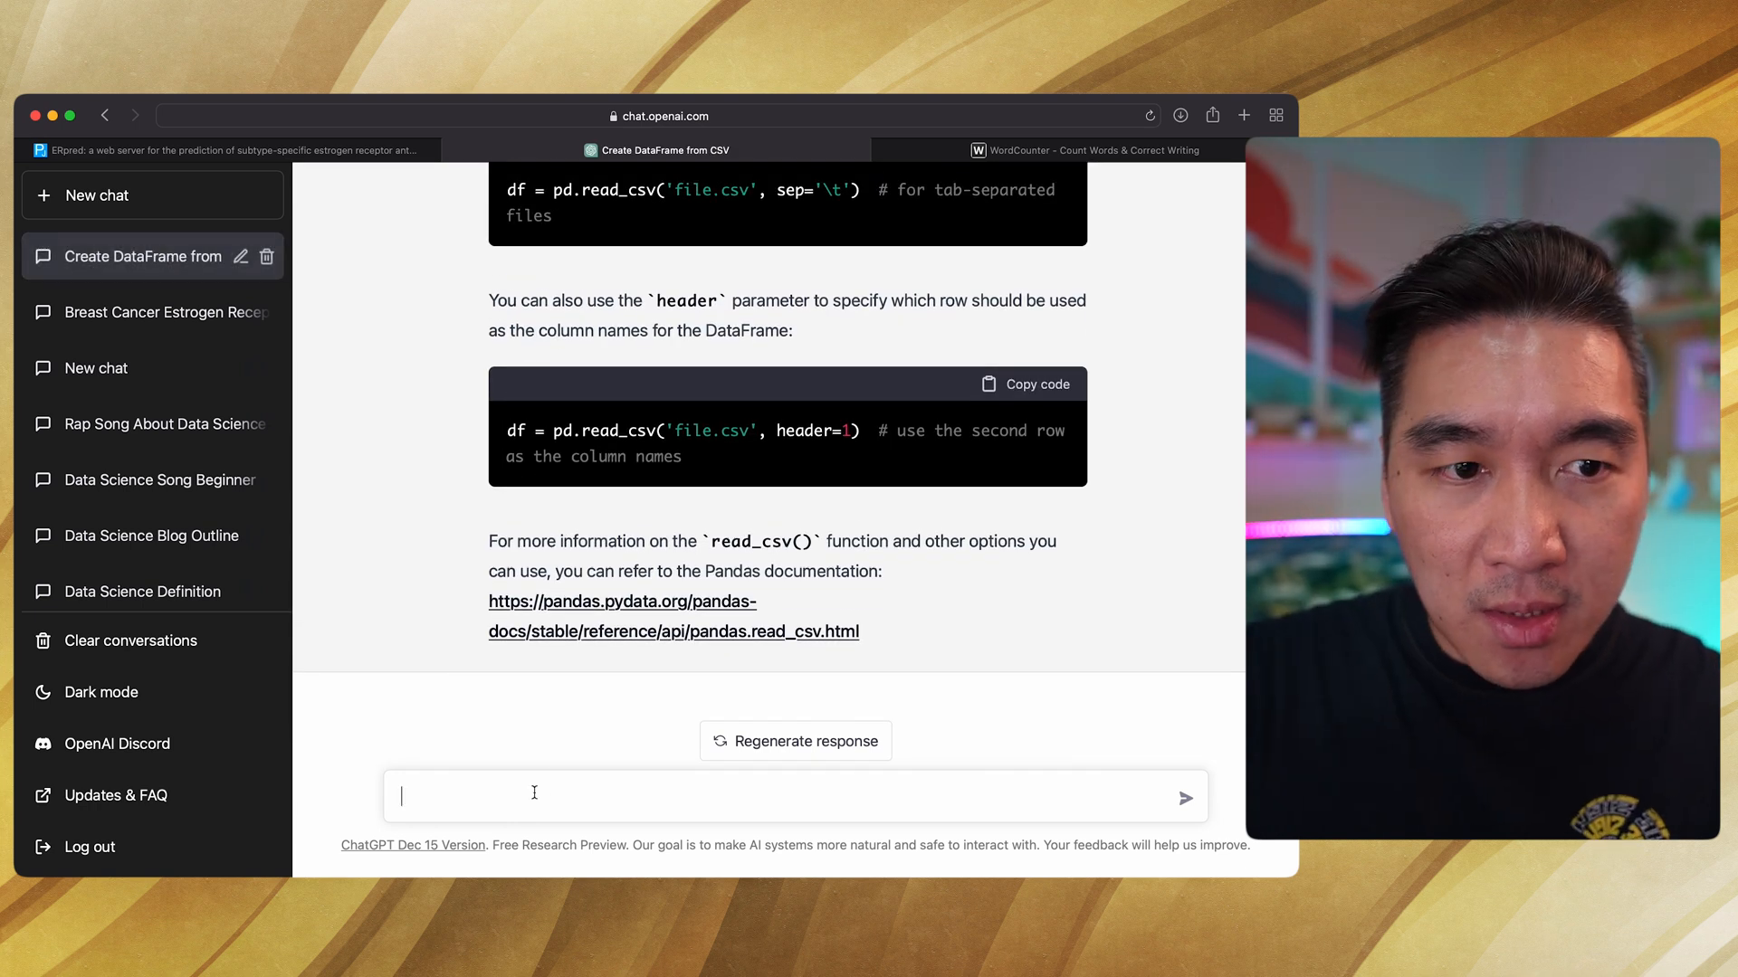
# - Draft the follow-up 'From this data, create a scatter plot of "exp" and "pred" columns.'
pyautogui.write('From this data, create a scatter plot of columns')
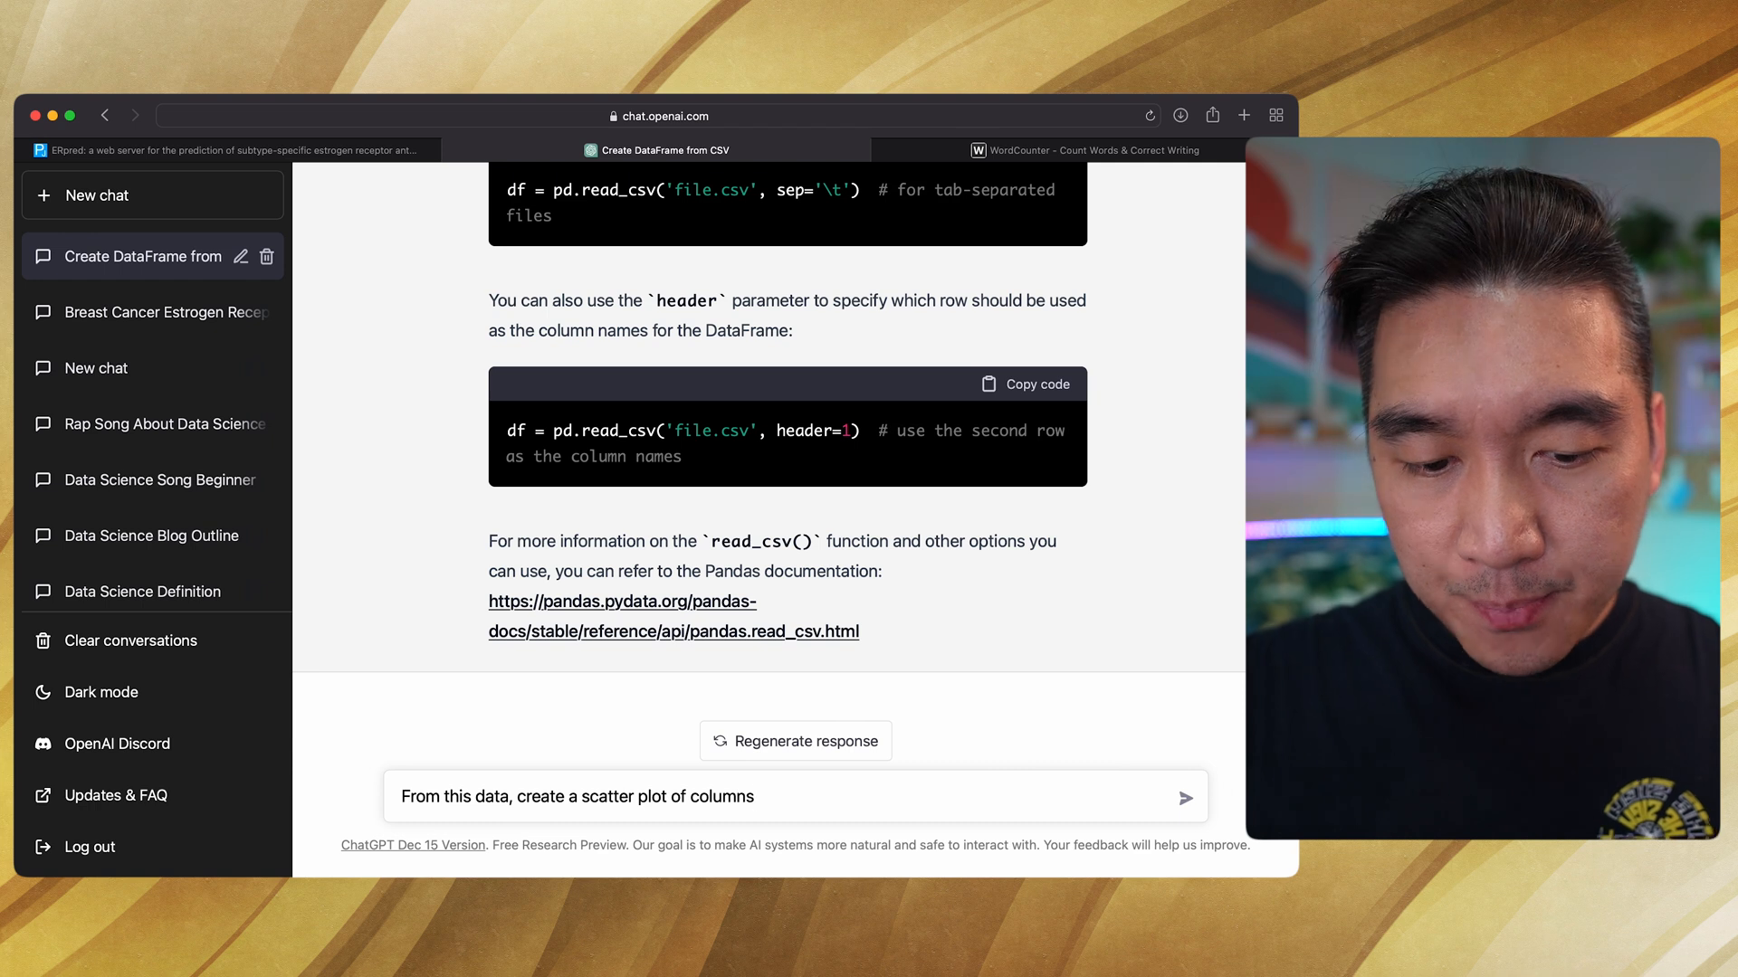
pyautogui.write('"')
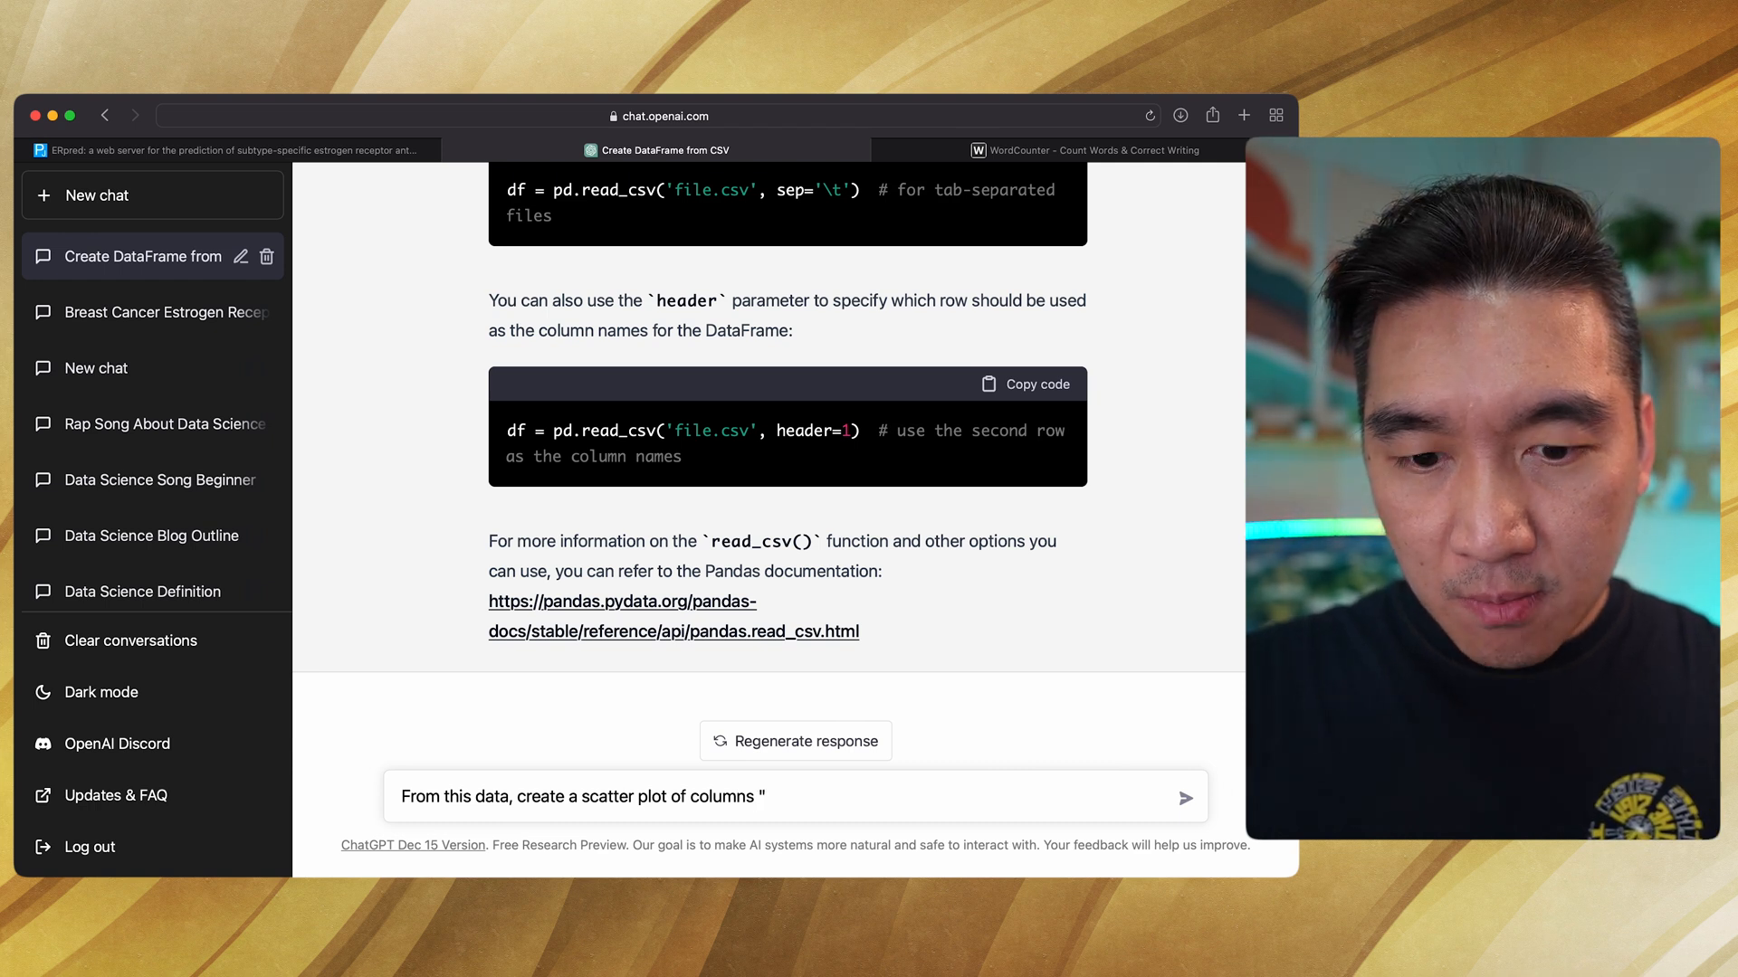
pyautogui.write('exp" and')
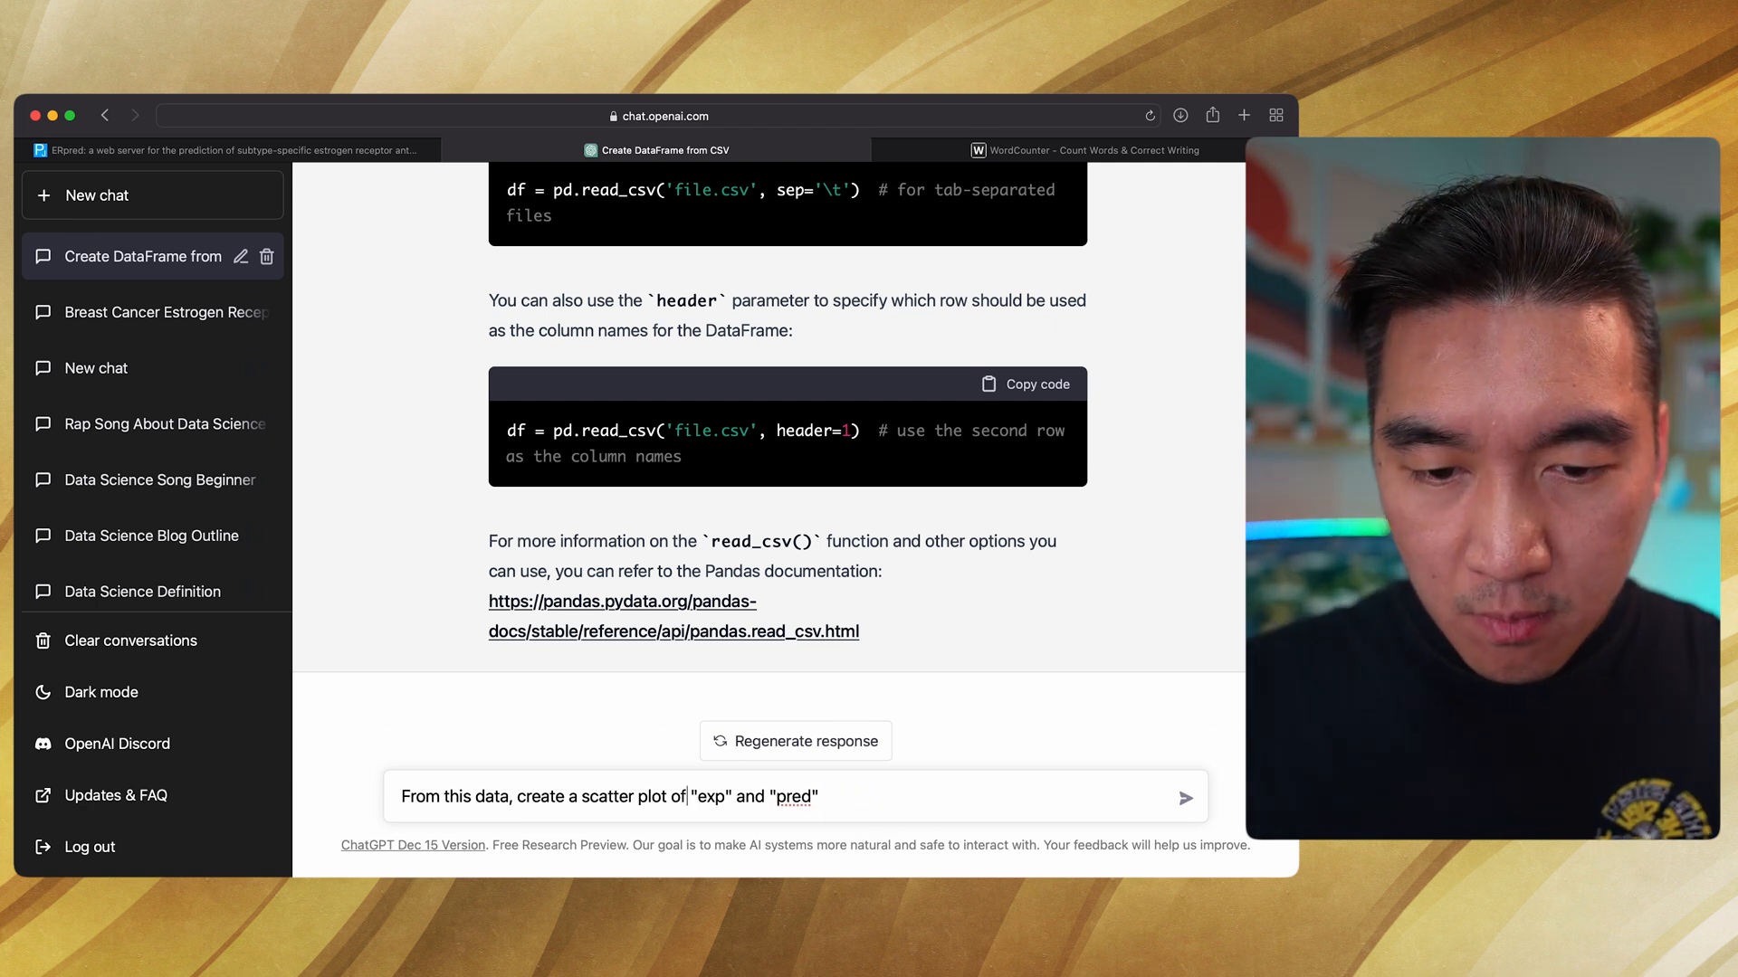
pyautogui.write('columns.')
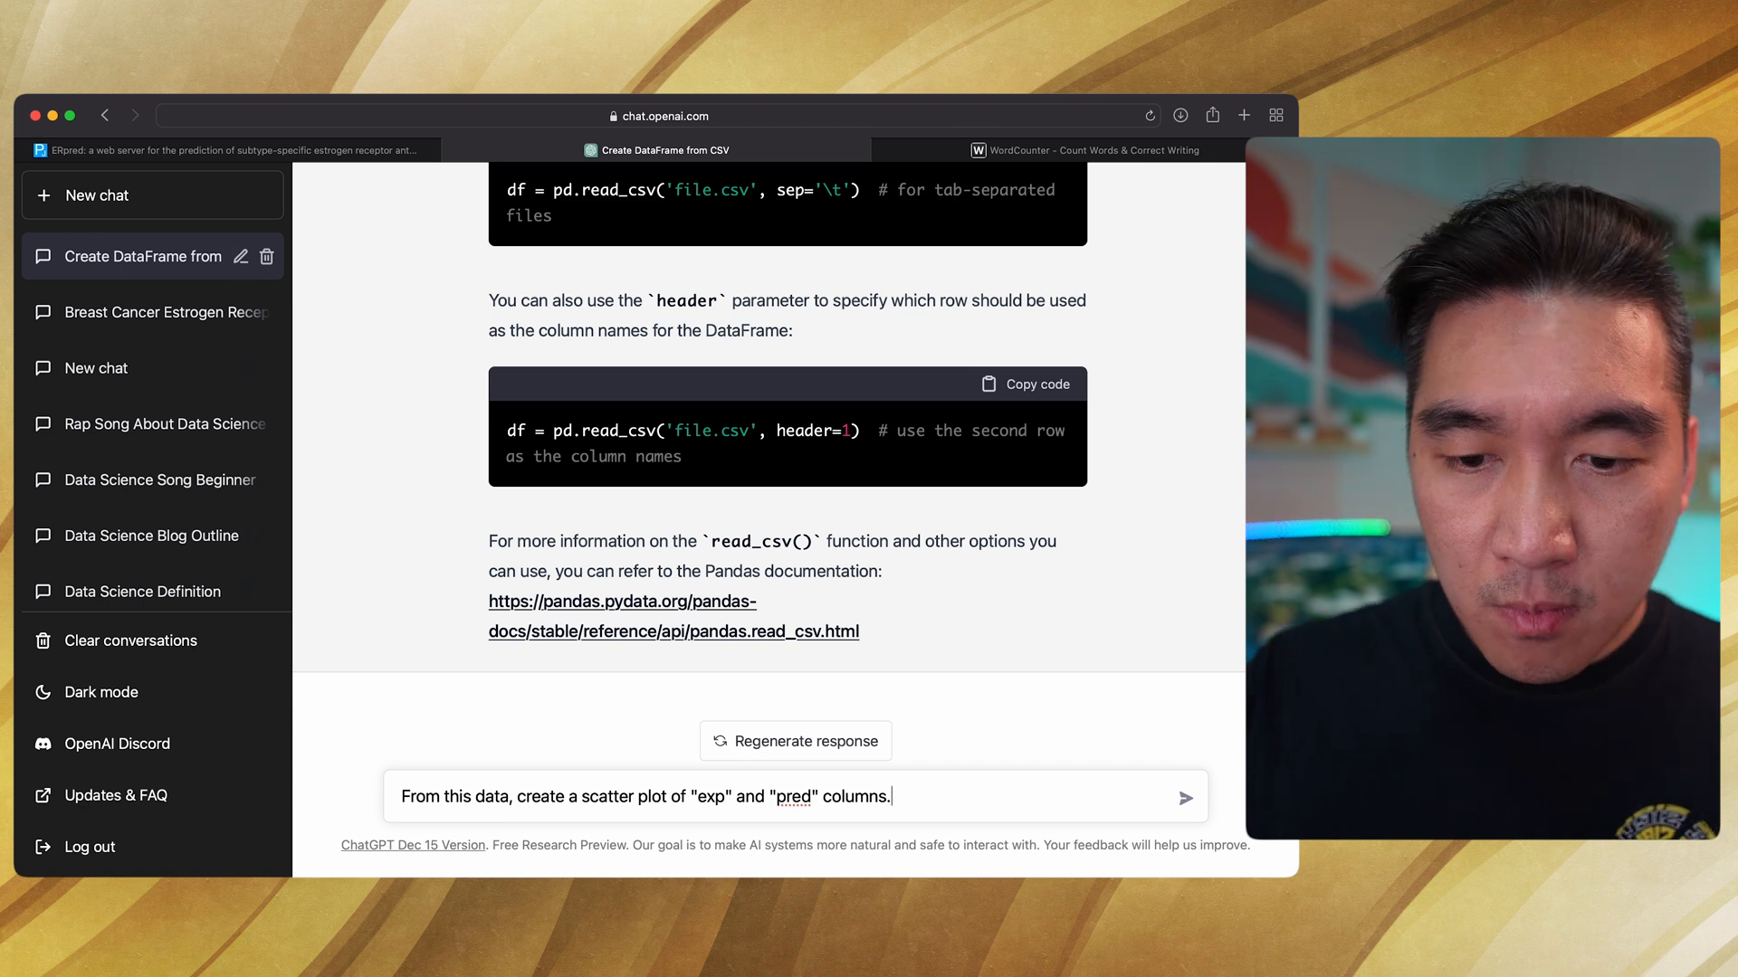
# - Send the follow-up and review the matplotlib exp-vs-pred scatter plot code as it streams
pyautogui.click(1184, 796)
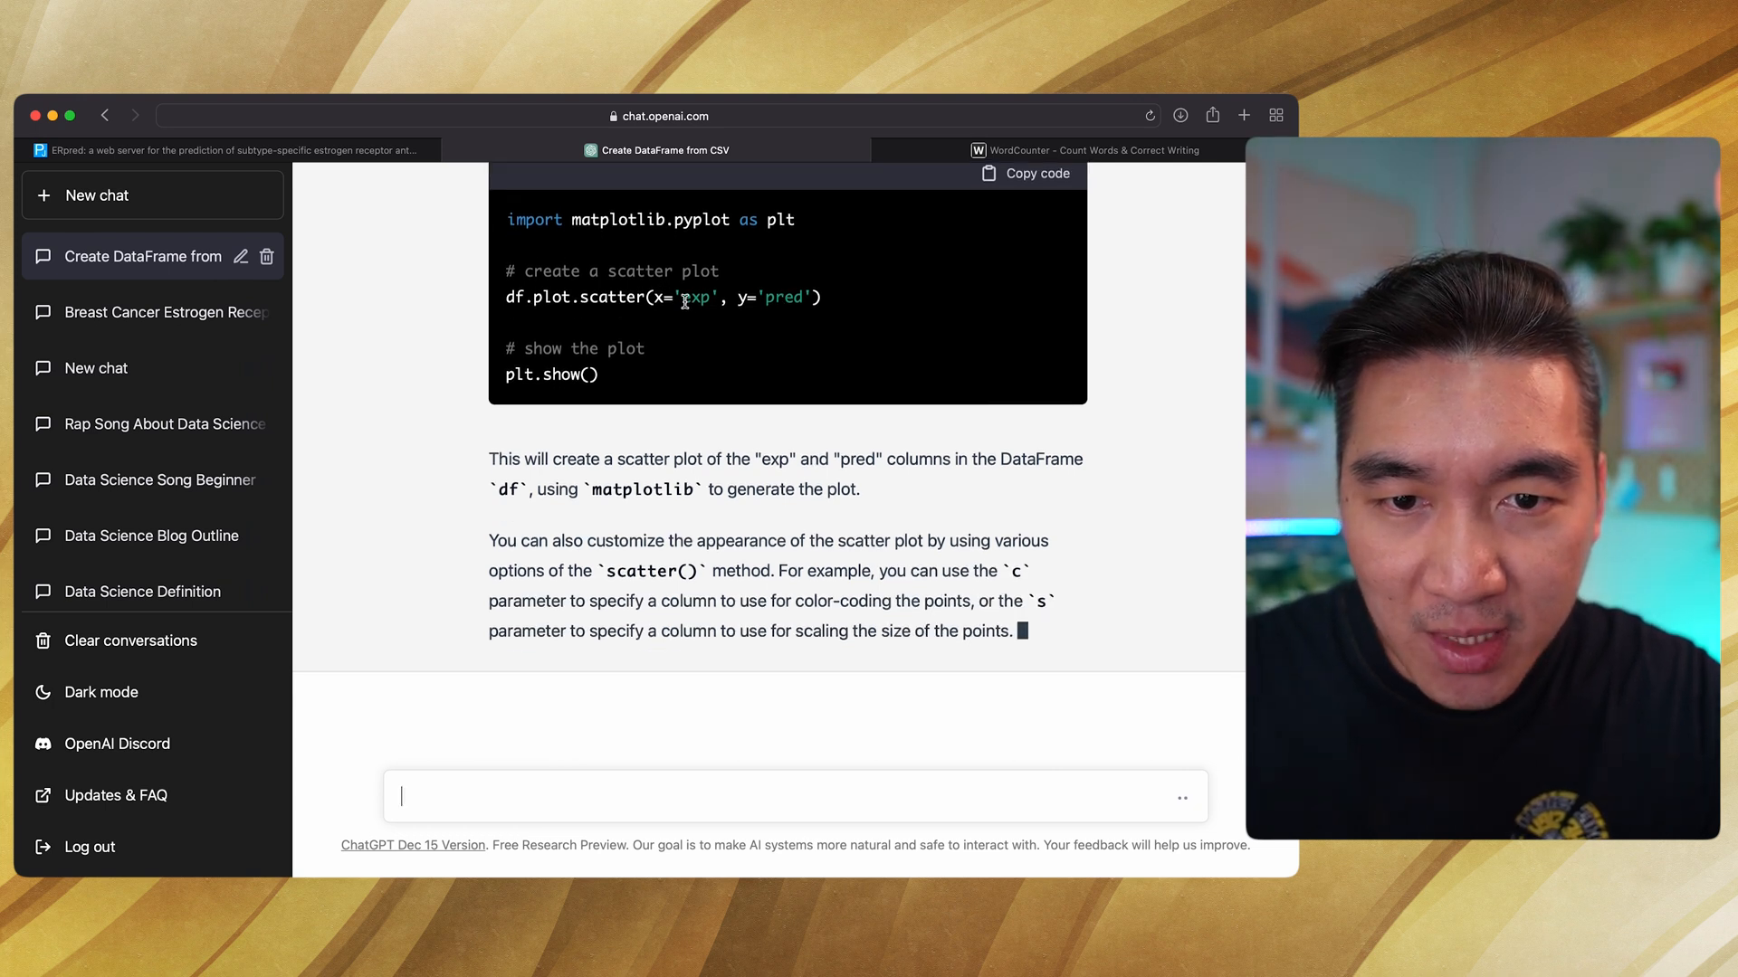
pyautogui.scroll(-3)
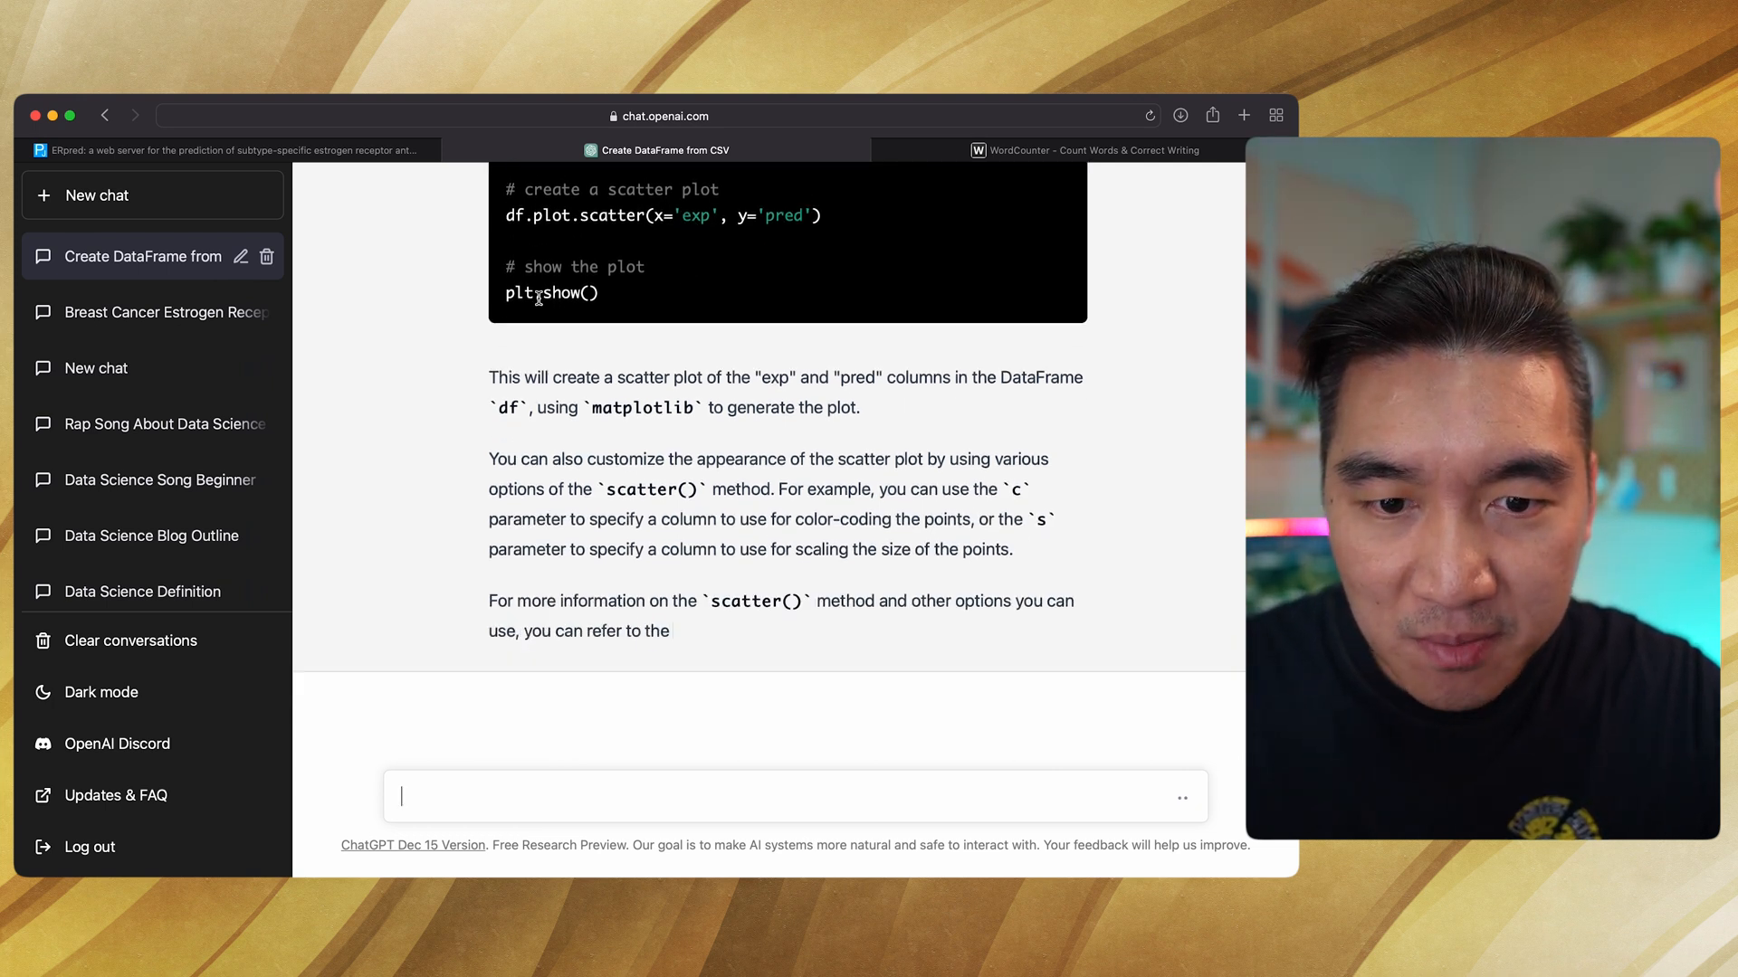